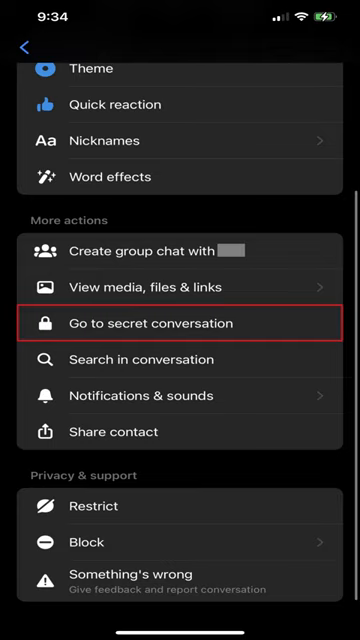
# - Start the secret encrypted conversation with the contact, then return to the padlock-marked Chats list
pyautogui.click(180, 323)
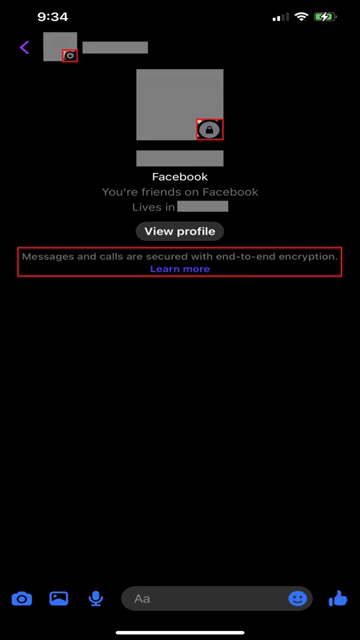
pyautogui.click(24, 44)
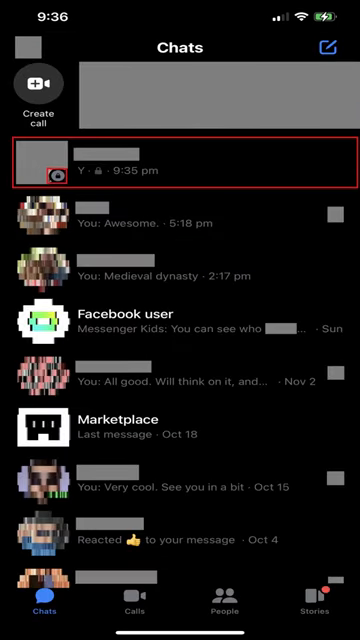